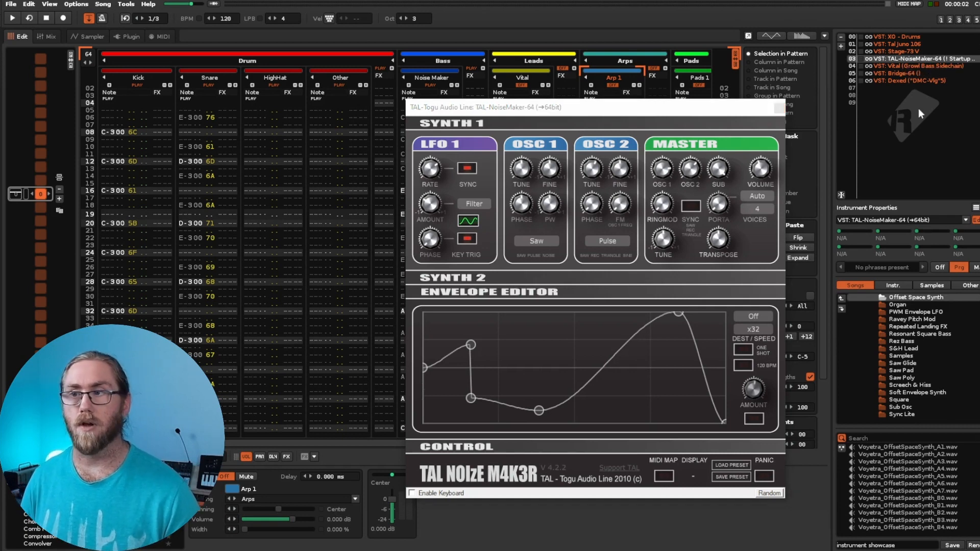
pyautogui.moveTo(687, 206)
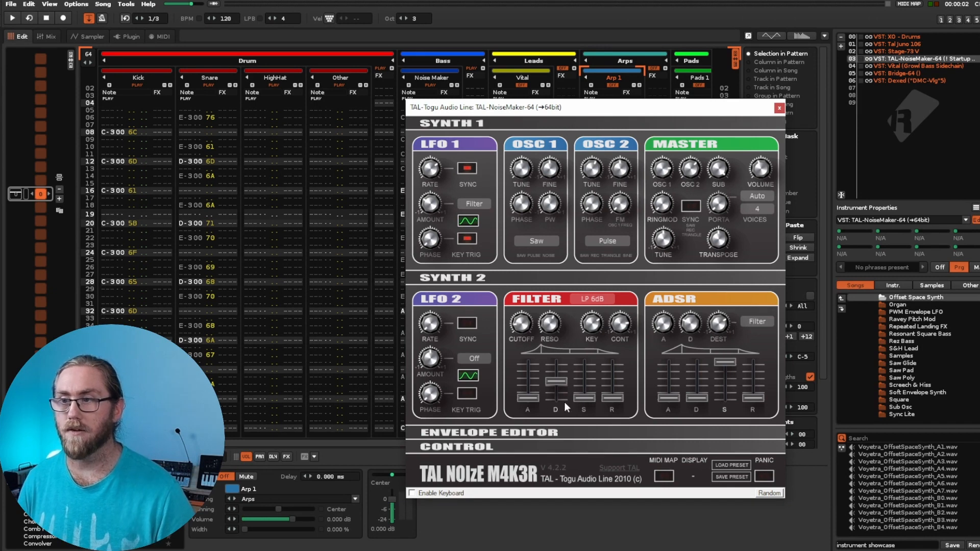
# Step: Expand TAL-NoiseMaker's envelope editor section and nudge the synth view slightly
pyautogui.click(593, 298)
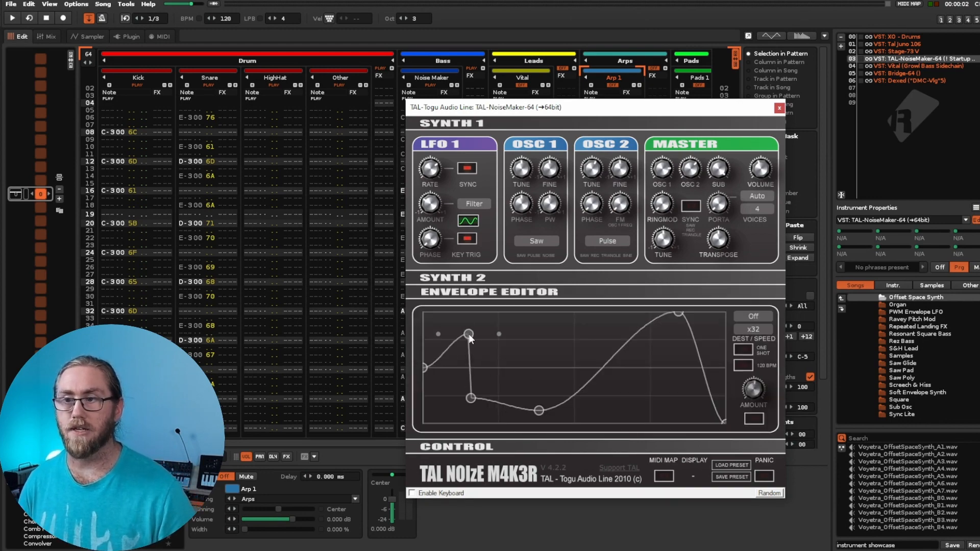
pyautogui.moveTo(469, 340); pyautogui.dragTo(469, 335)
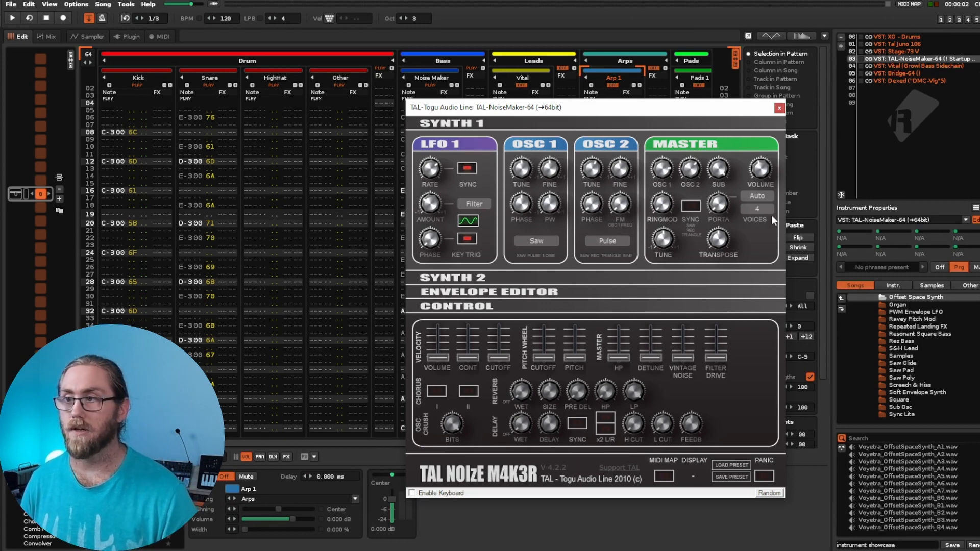
# Step: Keep TAL-NoiseMaker's voice count at 4 from the Voices dropdown
pyautogui.click(756, 210)
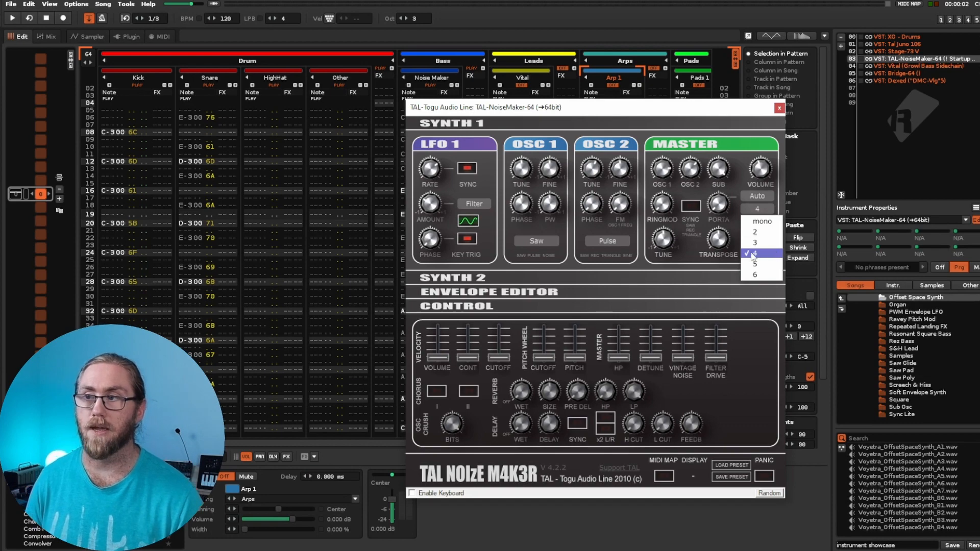
pyautogui.click(755, 242)
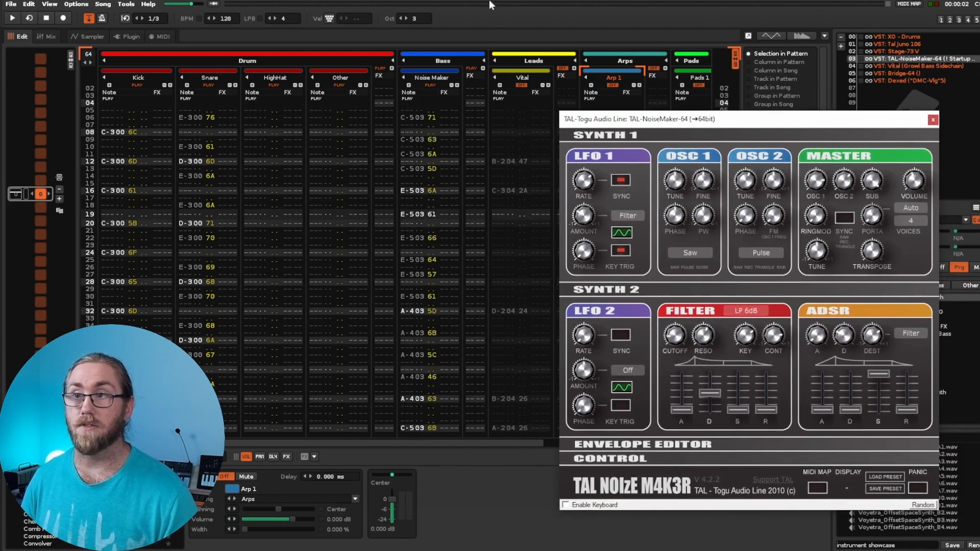
pyautogui.click(12, 18)
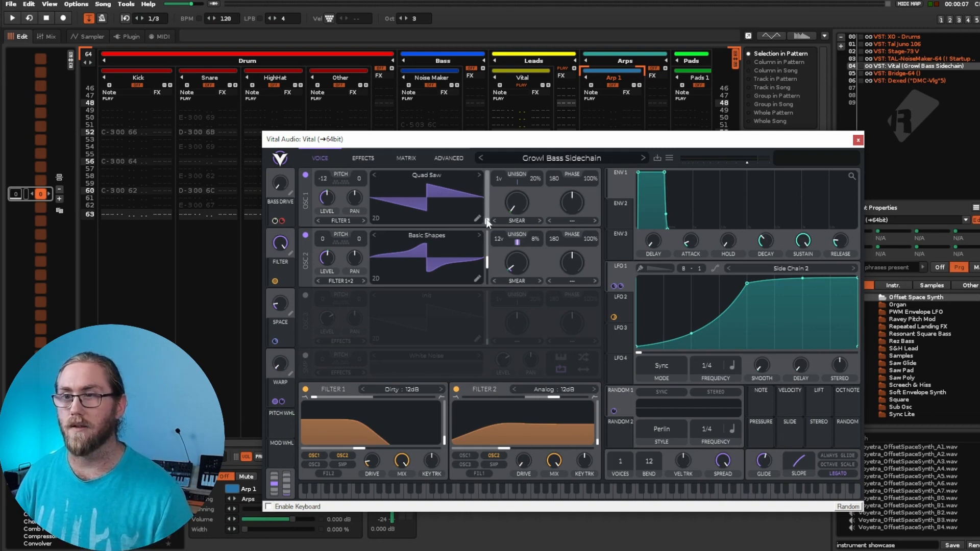
# Step: Sweep Oscillator 1's wavetable frames, show envelope 1 settings, and open its morph types
pyautogui.moveTo(488, 219); pyautogui.dragTo(488, 212)
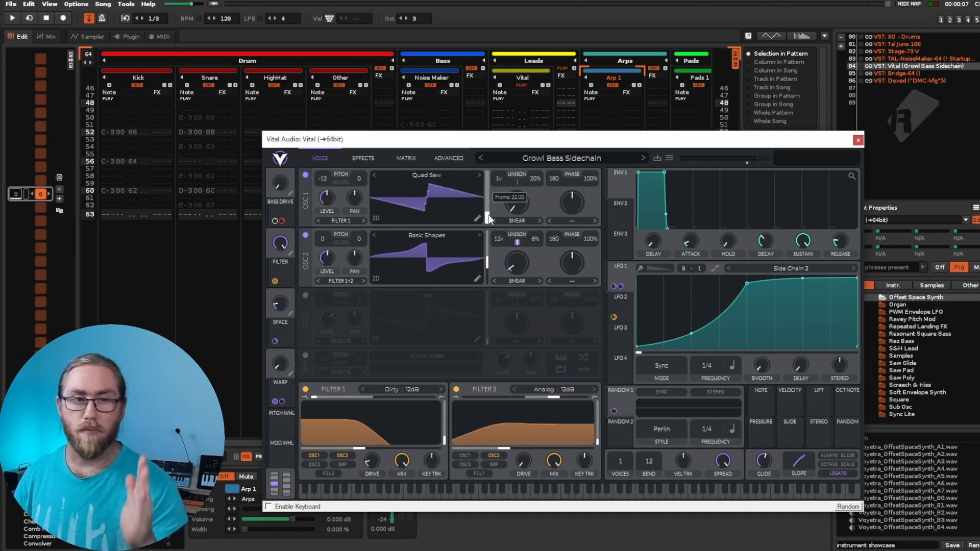
pyautogui.moveTo(487, 219); pyautogui.dragTo(487, 201)
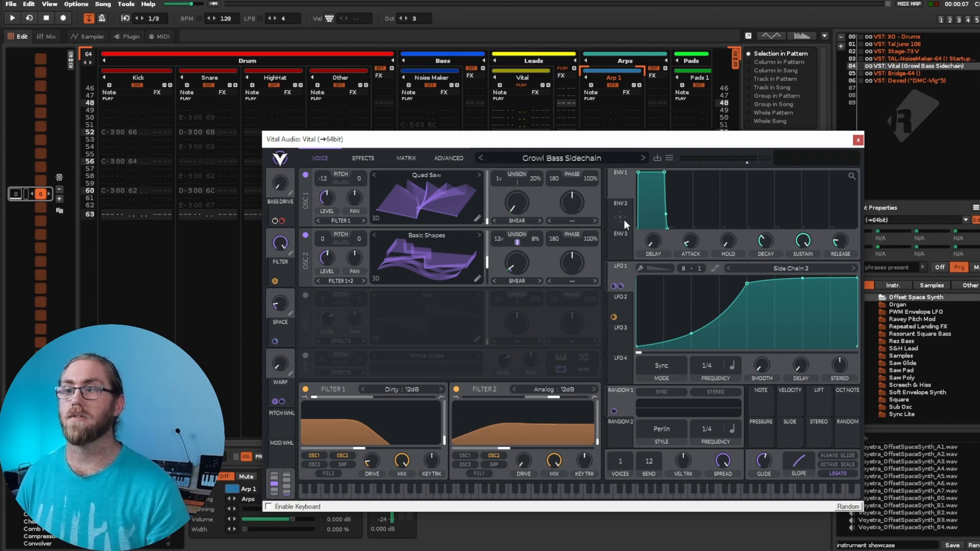
pyautogui.click(619, 173)
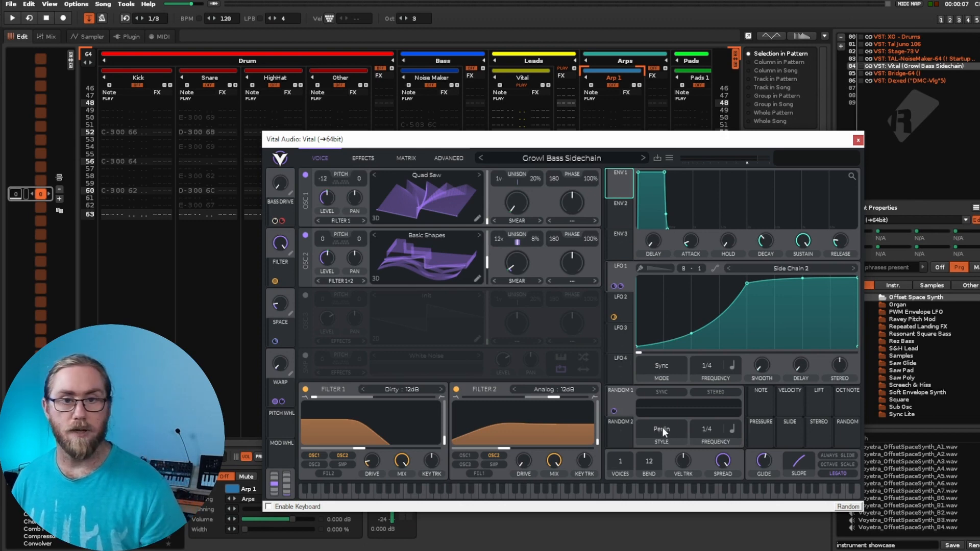
pyautogui.moveTo(666, 446)
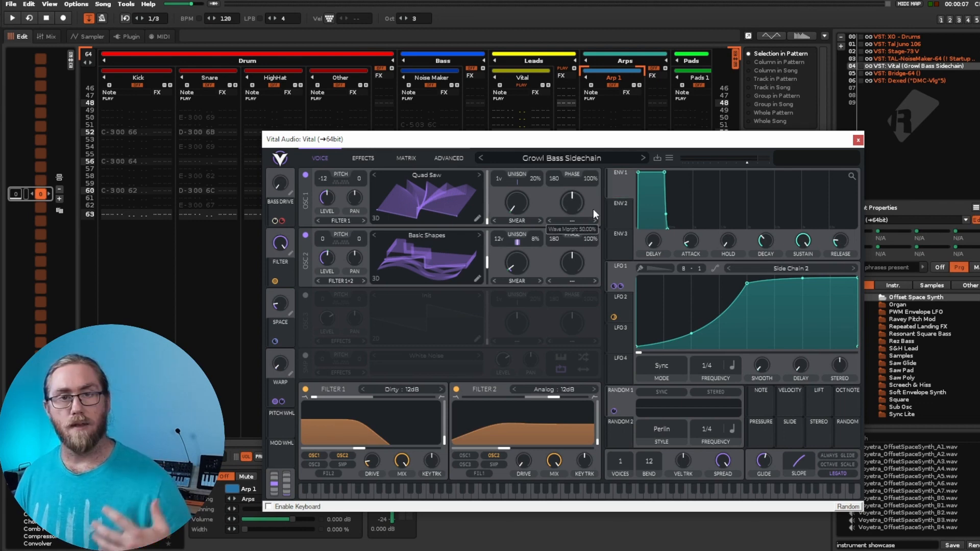
pyautogui.click(570, 221)
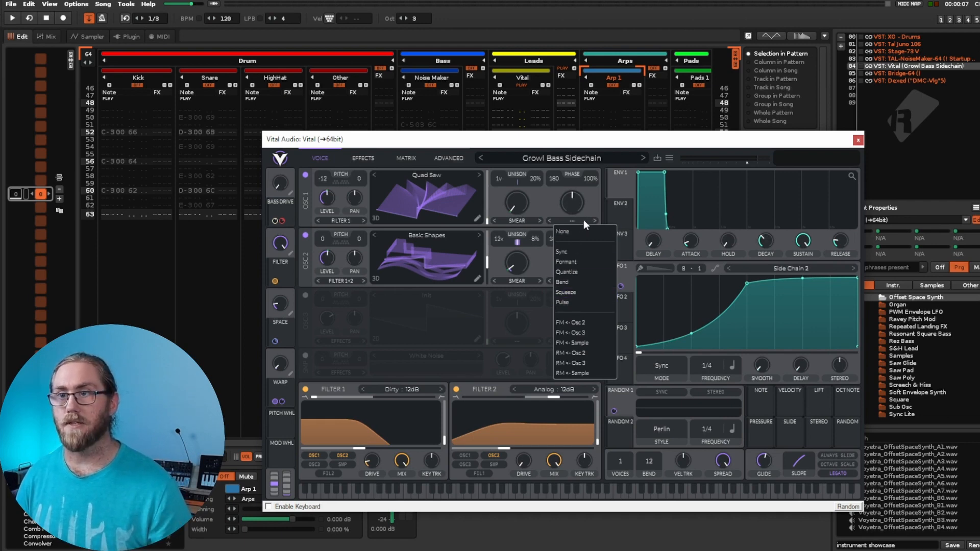
# Step: Browse Vital's Matrix, Voice and Advanced pages, ending on the Effects page
pyautogui.click(405, 158)
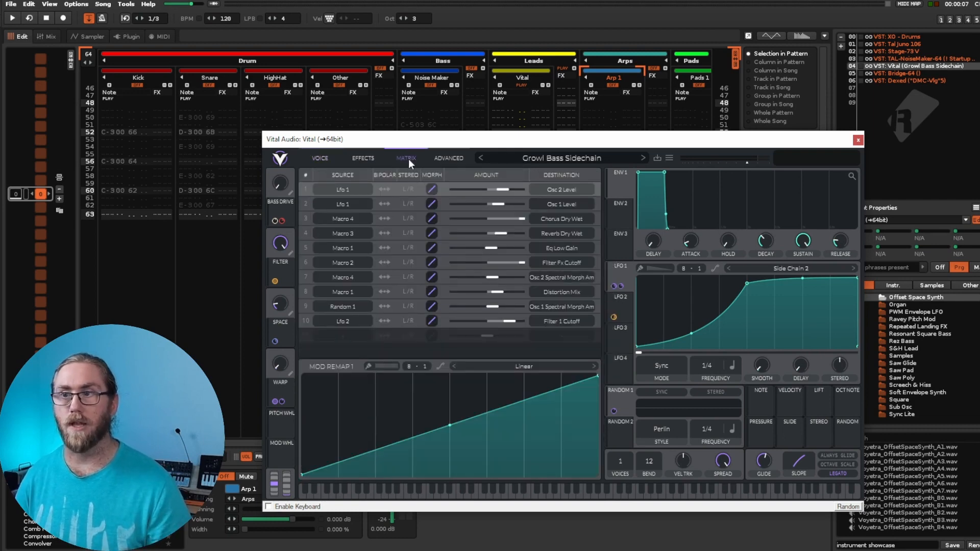
pyautogui.click(320, 158)
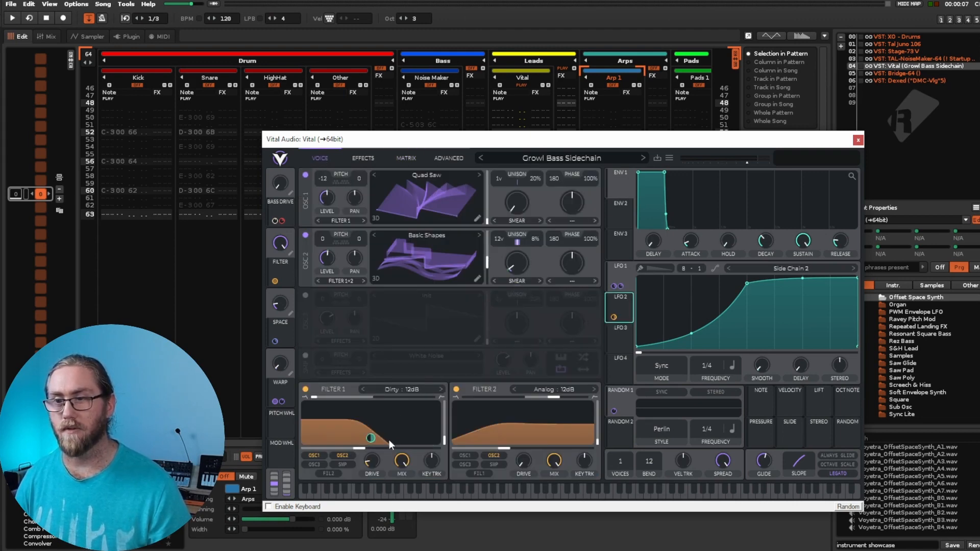
pyautogui.moveTo(400, 339)
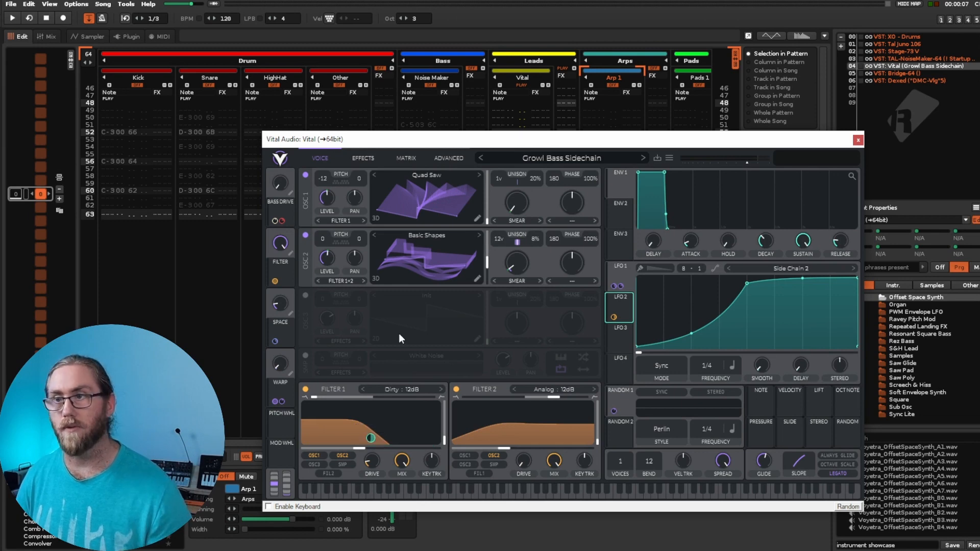
pyautogui.click(448, 158)
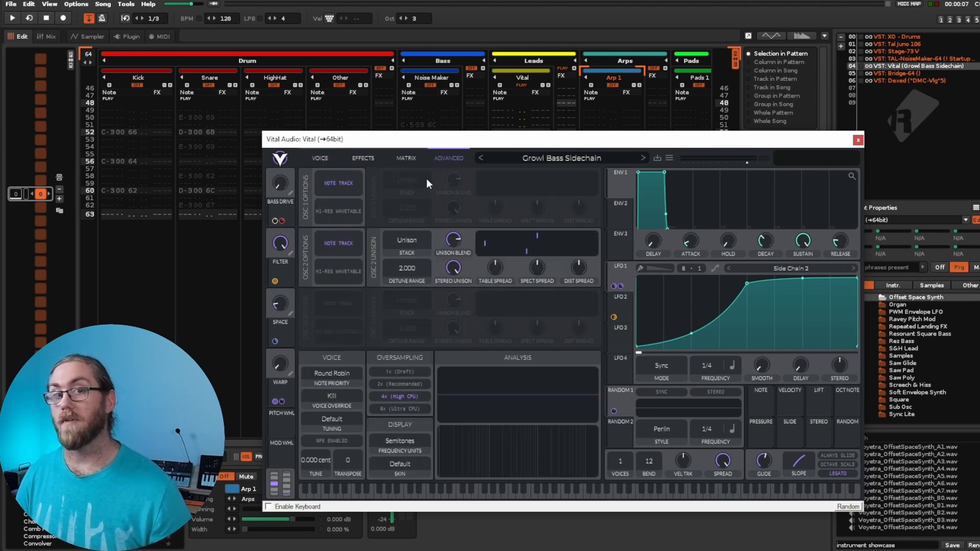
pyautogui.moveTo(357, 164)
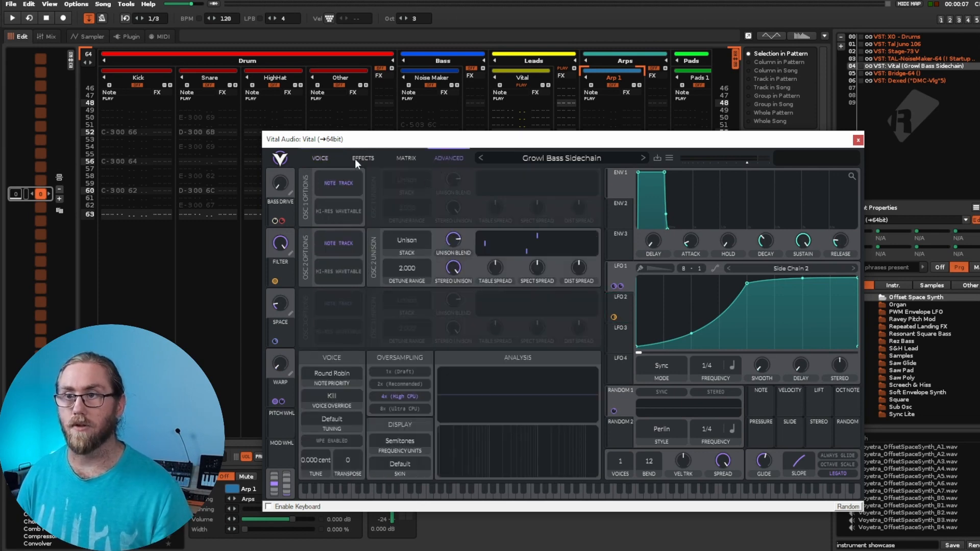
pyautogui.click(362, 158)
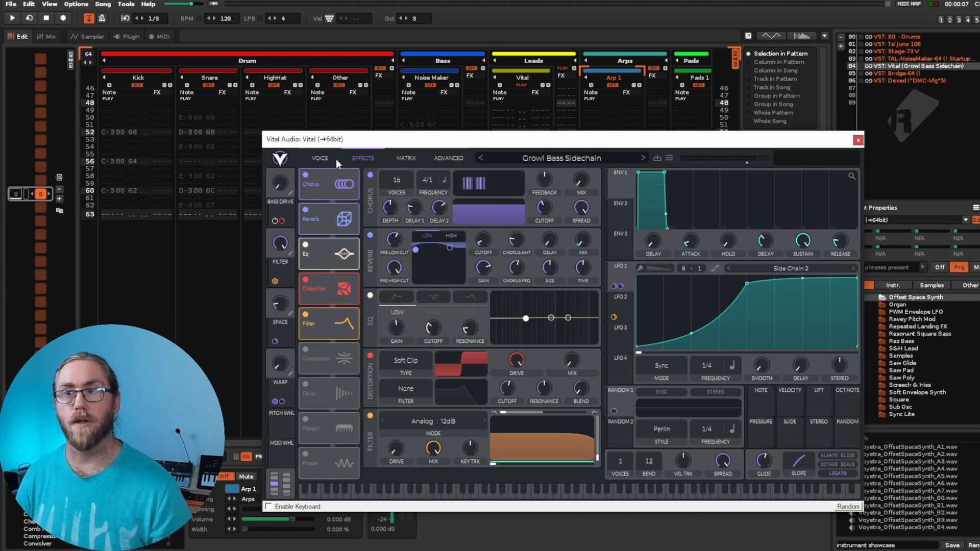
# Step: Browse the Quad Saw wavetable modifier list and return to Vital's oscillator page
pyautogui.click(319, 158)
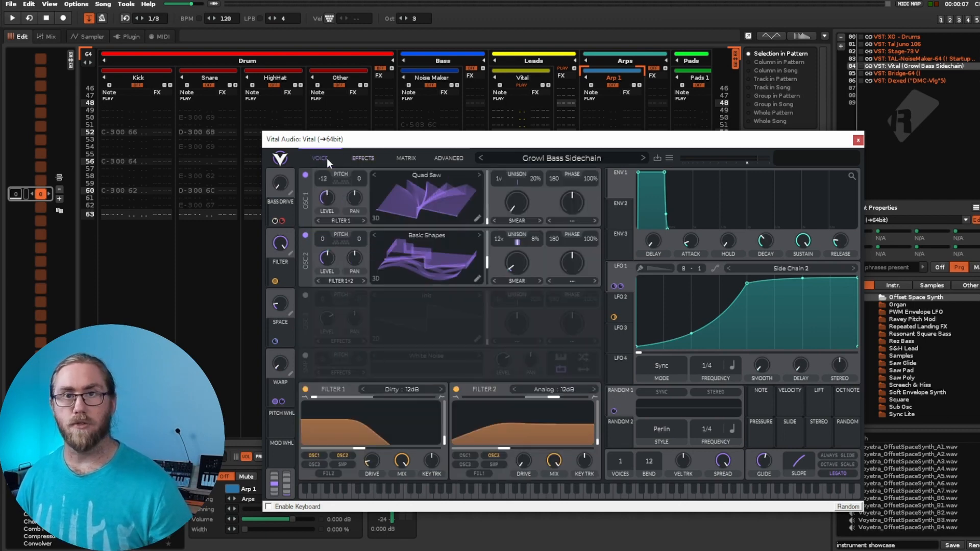
pyautogui.moveTo(482, 223)
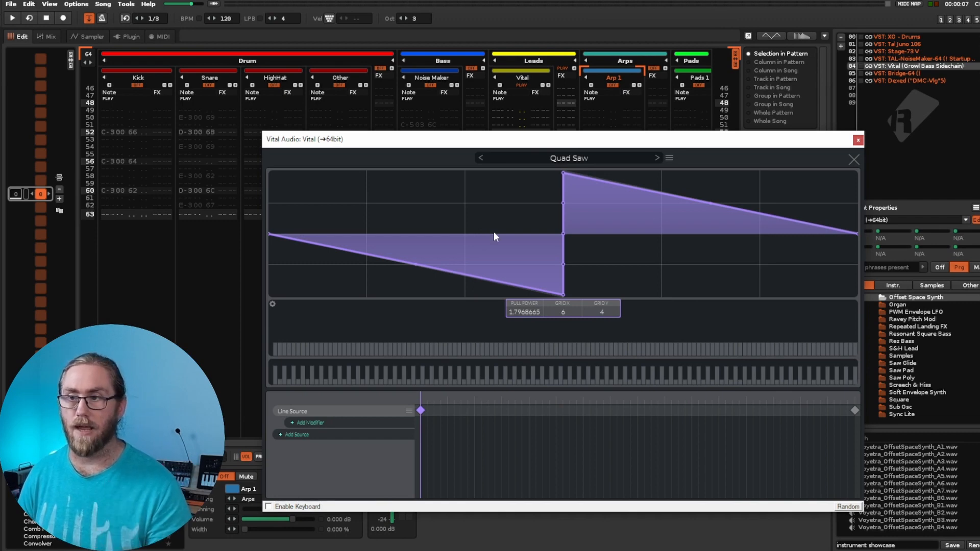
pyautogui.moveTo(347, 413)
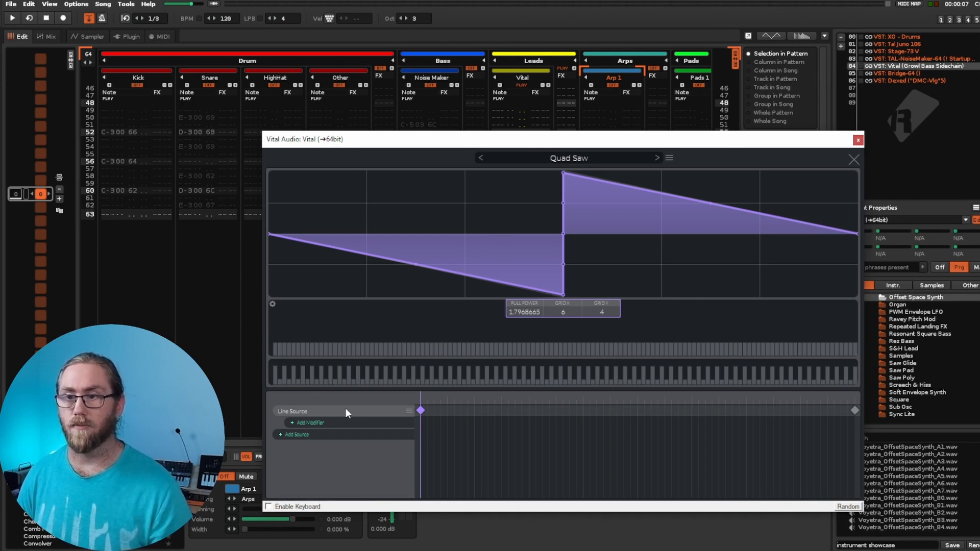
pyautogui.click(307, 423)
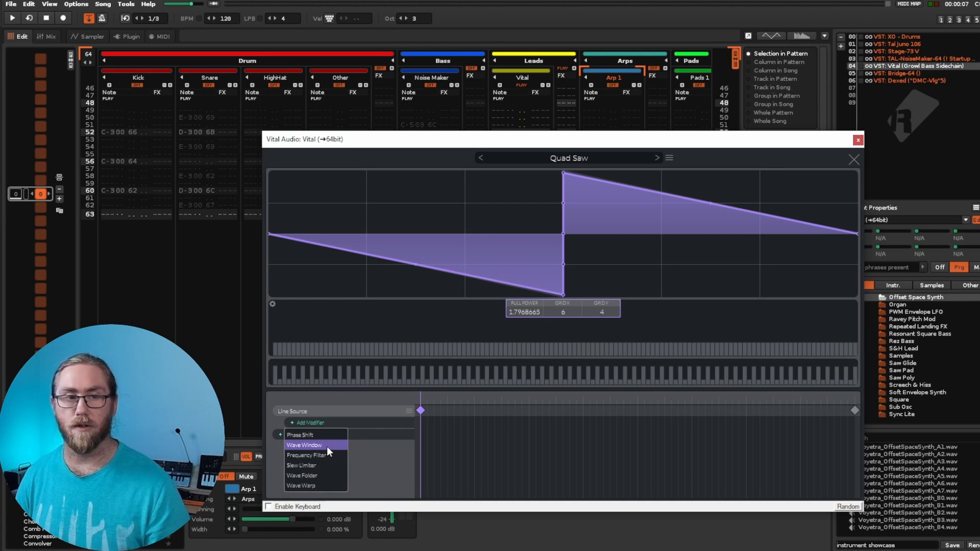
pyautogui.moveTo(330, 455)
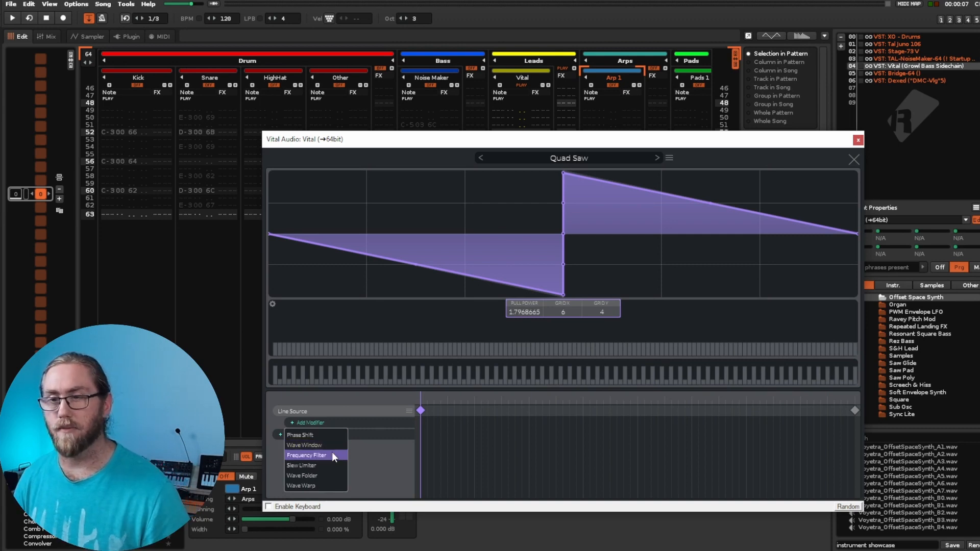
pyautogui.click(305, 445)
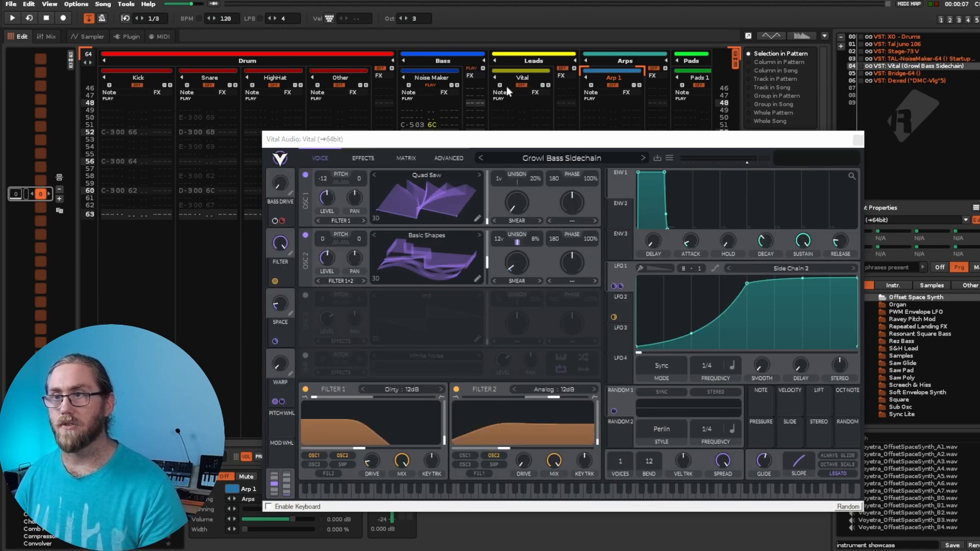
pyautogui.click(11, 17)
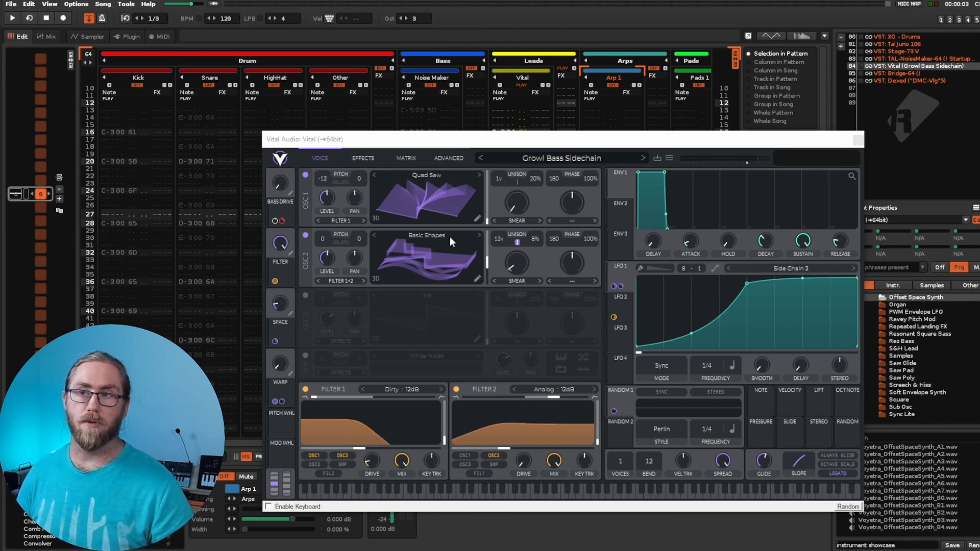
pyautogui.moveTo(480, 244)
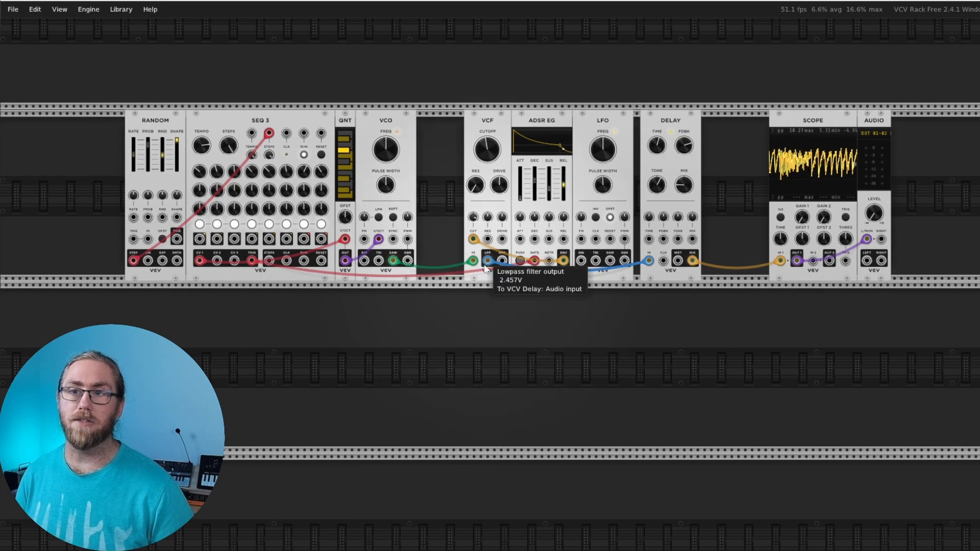
pyautogui.moveTo(711, 351)
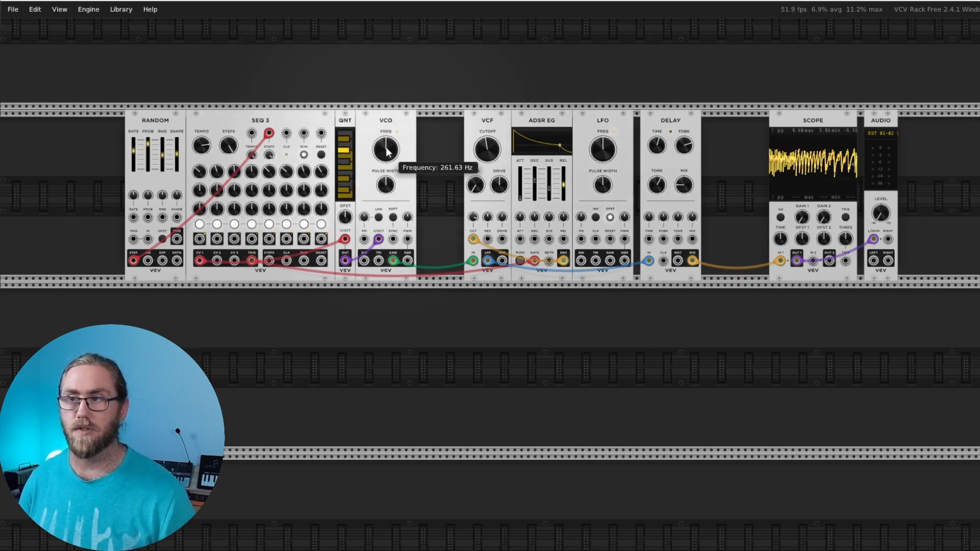
pyautogui.moveTo(496, 47)
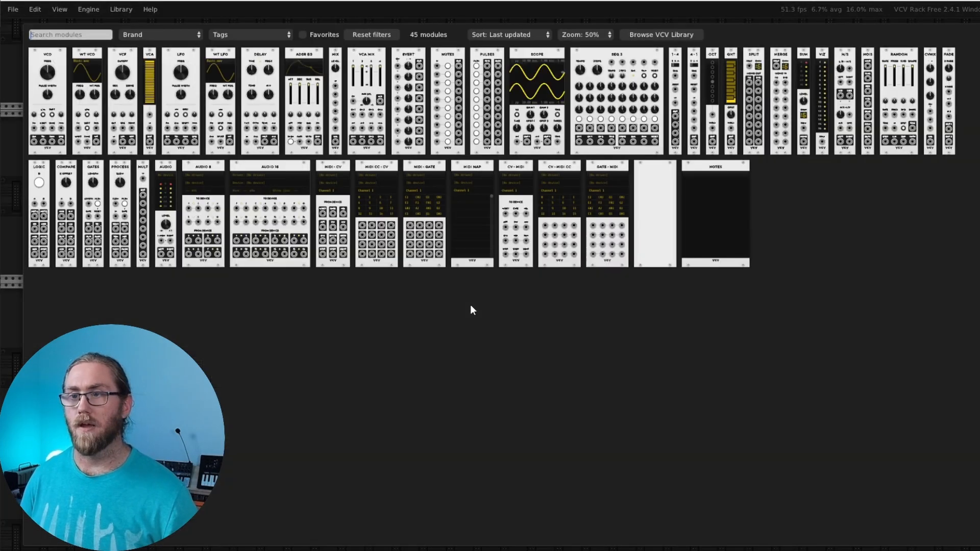
pyautogui.moveTo(481, 308)
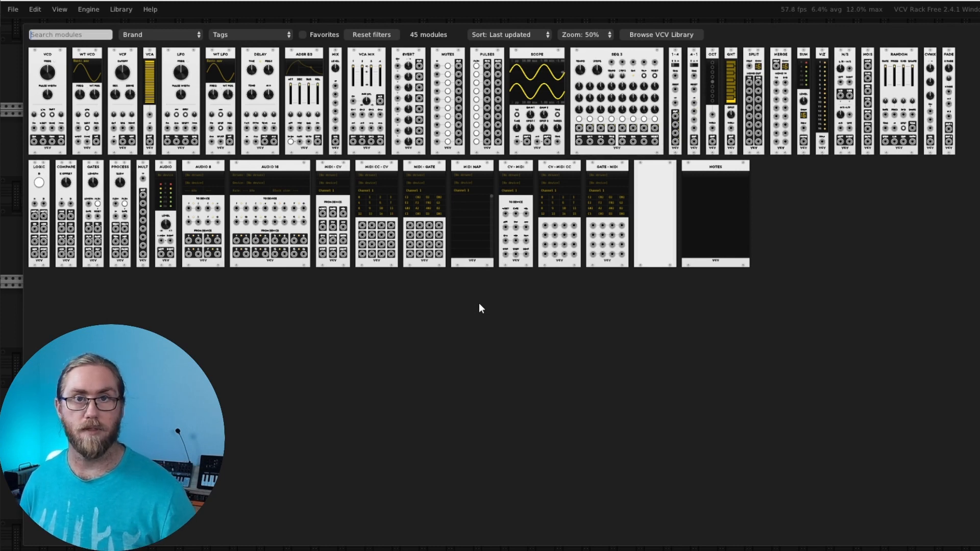
pyautogui.moveTo(448, 87)
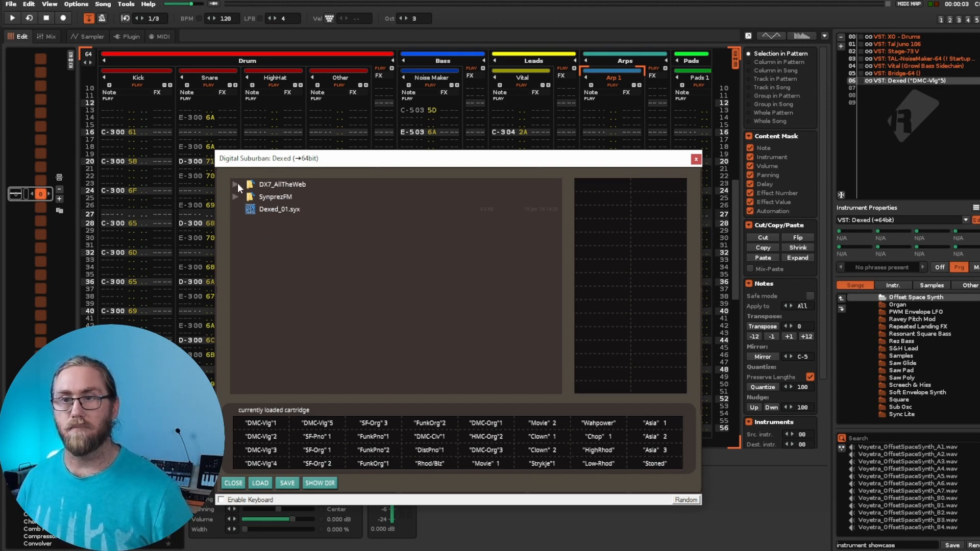
# Step: Expand the DX7_AllTheWeb folder in Dexed's cartridge browser
pyautogui.click(237, 184)
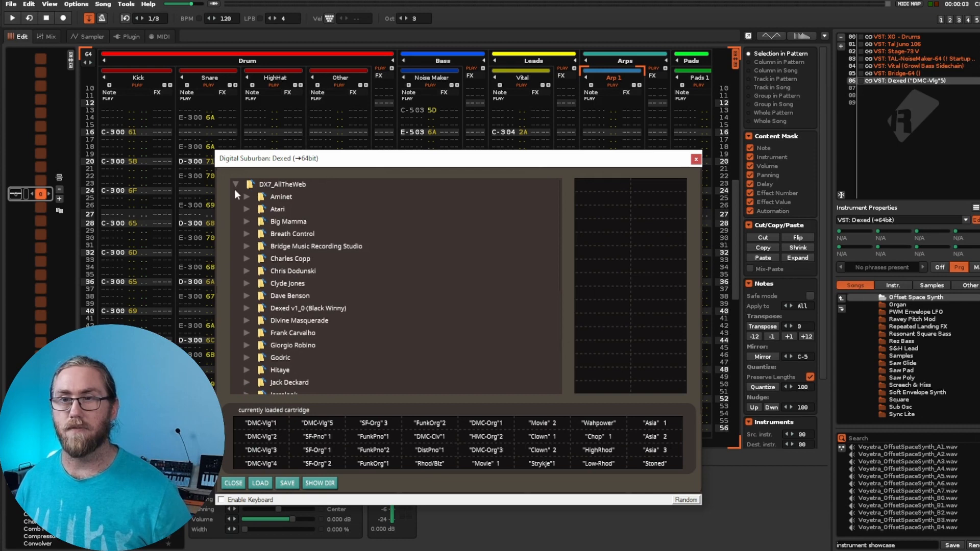
pyautogui.click(237, 183)
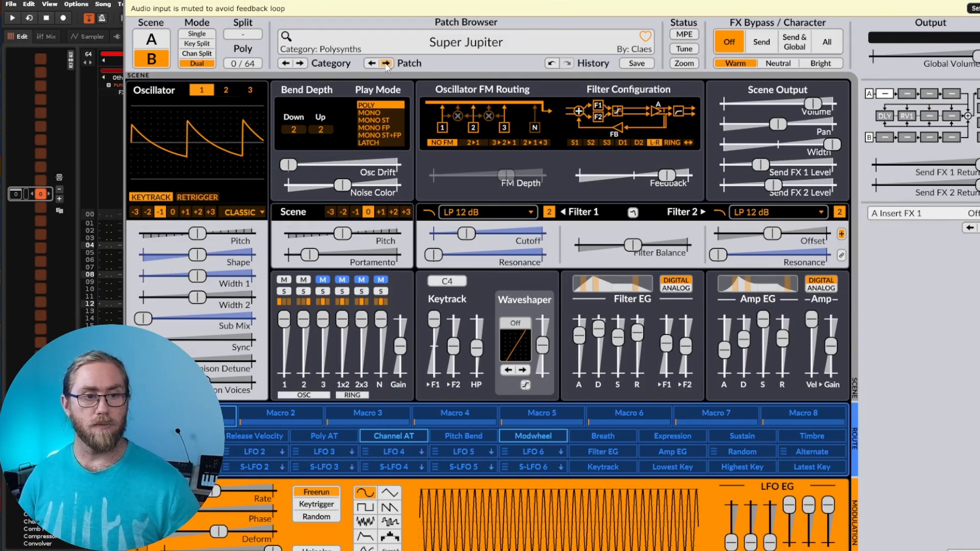
# Step: Open Surge XT's oscillator type menu for the Super Jupiter patch
pyautogui.click(243, 212)
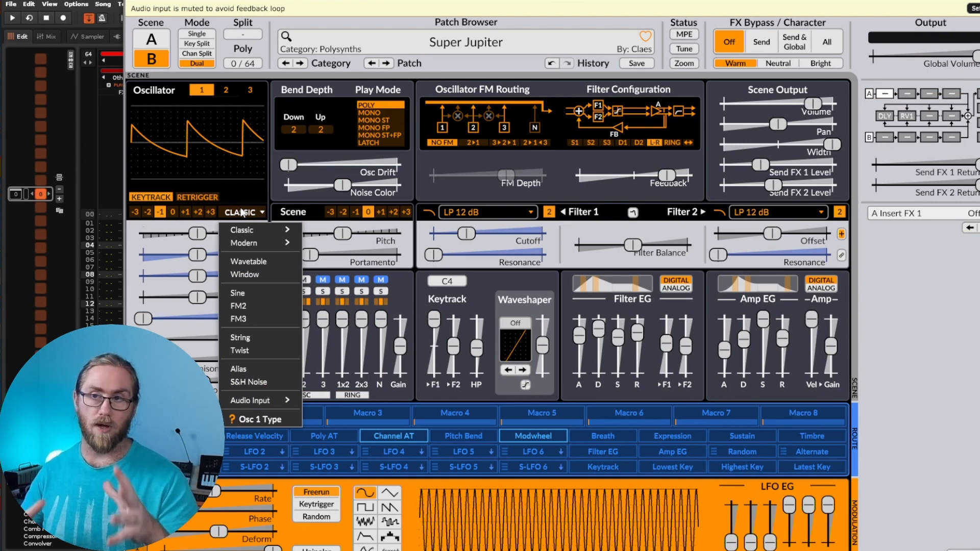
pyautogui.moveTo(242, 229)
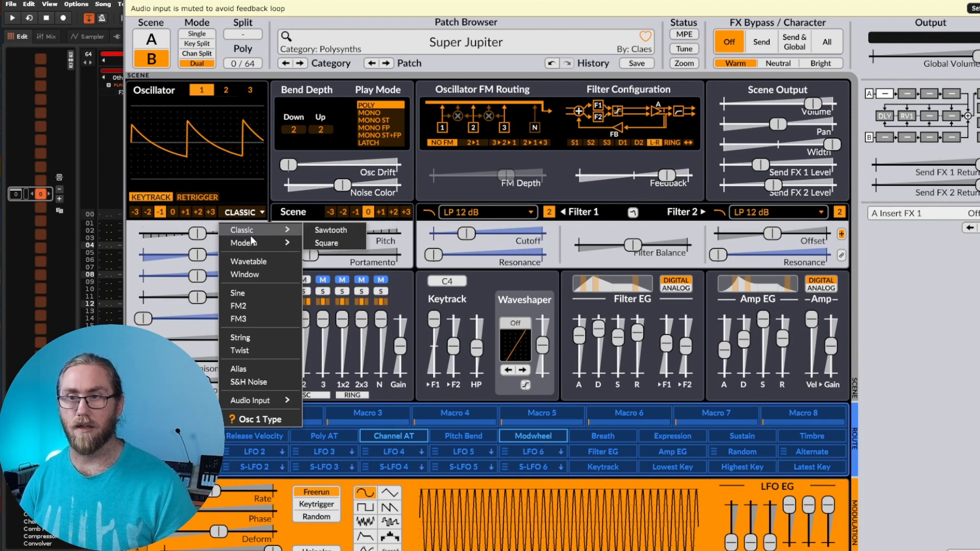
pyautogui.moveTo(242, 243)
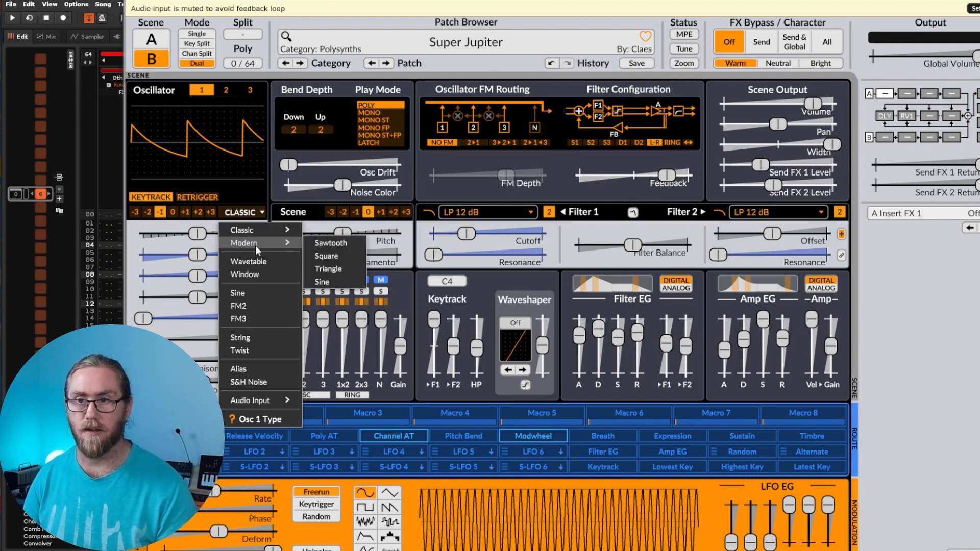
pyautogui.moveTo(262, 293)
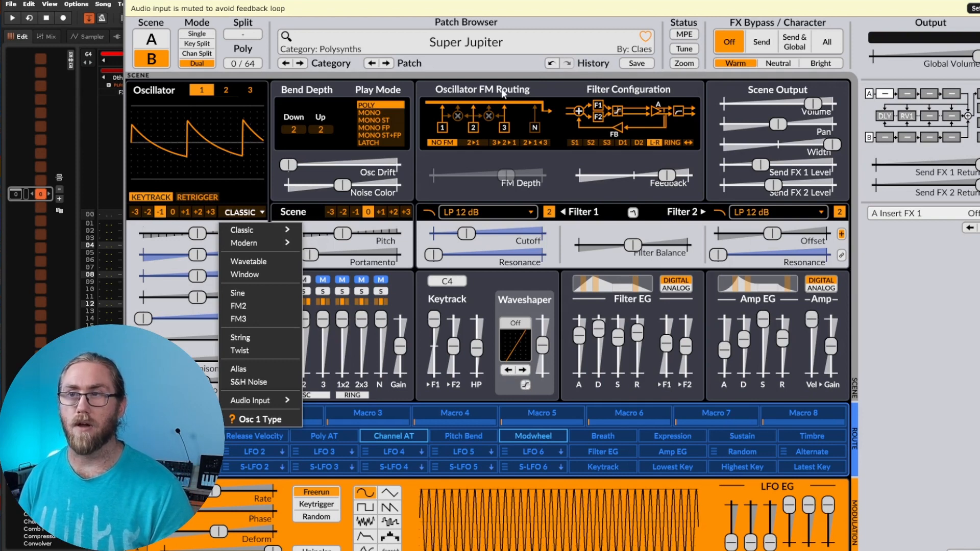
pyautogui.moveTo(509, 141)
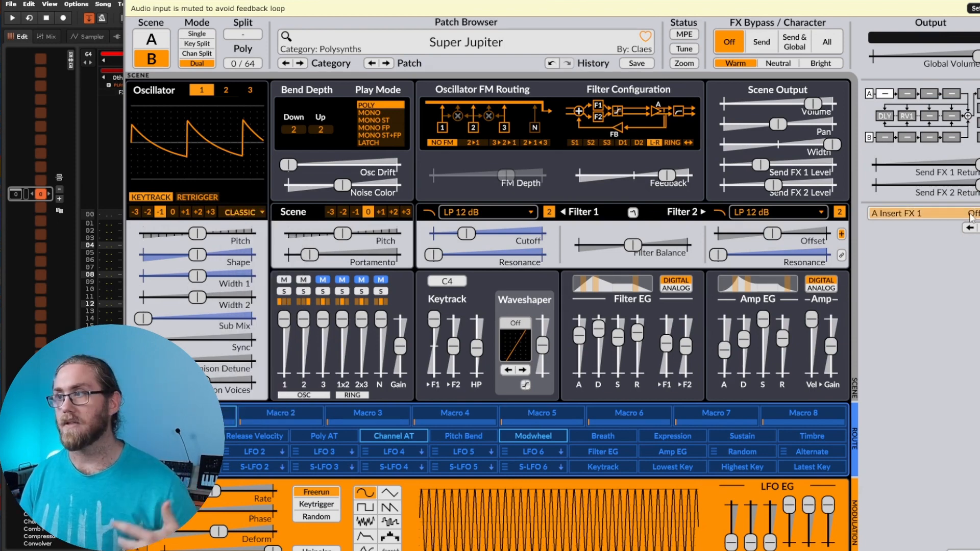
pyautogui.click(919, 213)
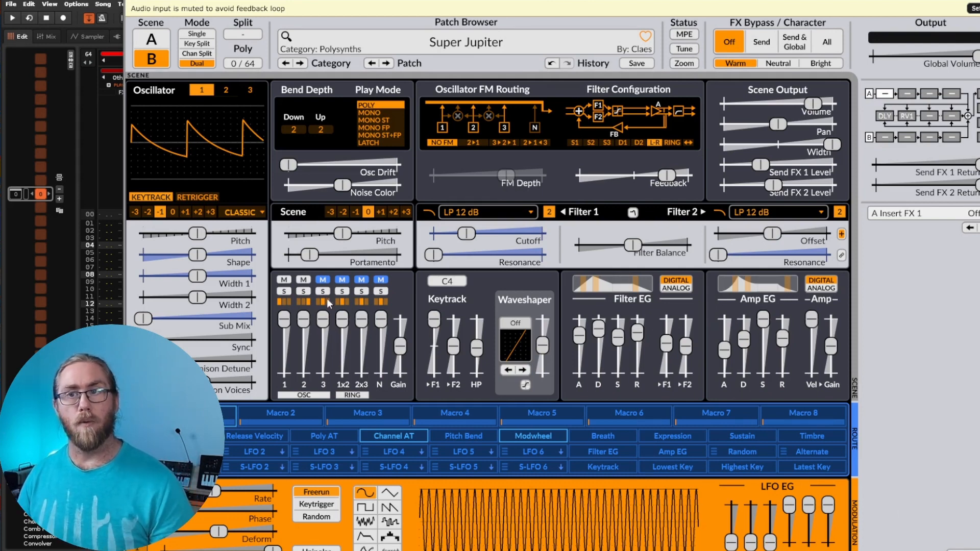
# Step: Switch Osc 1 to Modern, adjust Pulse and Sawtooth (about -2.78 %), and unmute audio input
pyautogui.click(243, 212)
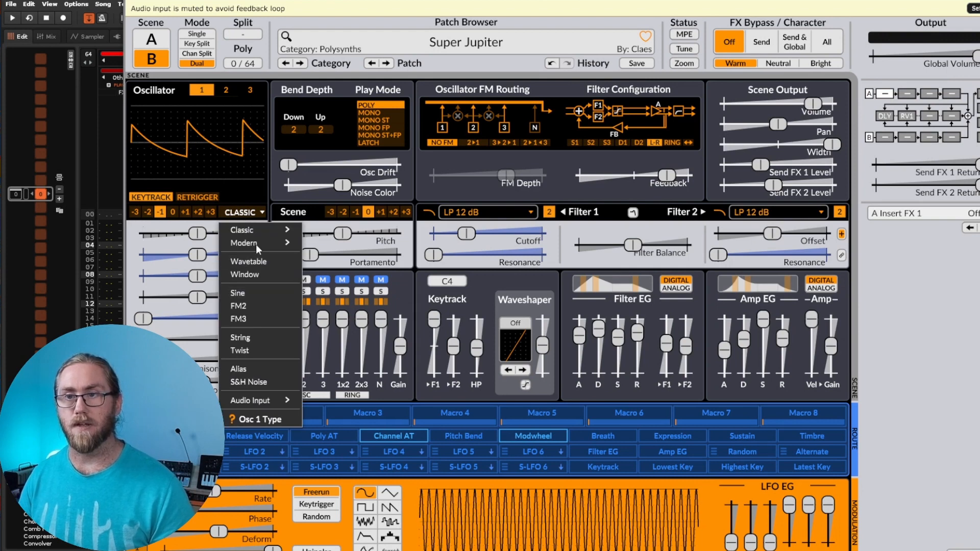
pyautogui.click(244, 243)
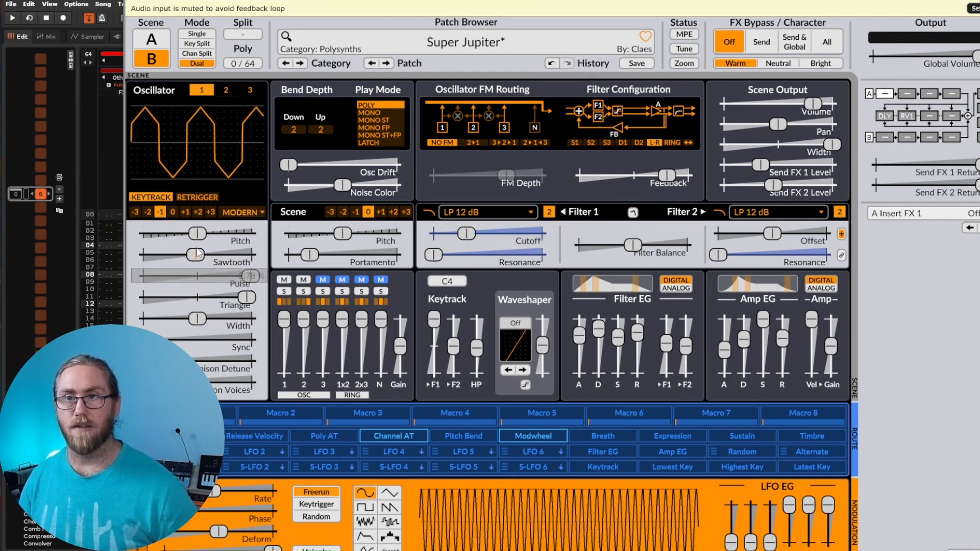
pyautogui.moveTo(196, 256); pyautogui.dragTo(222, 255)
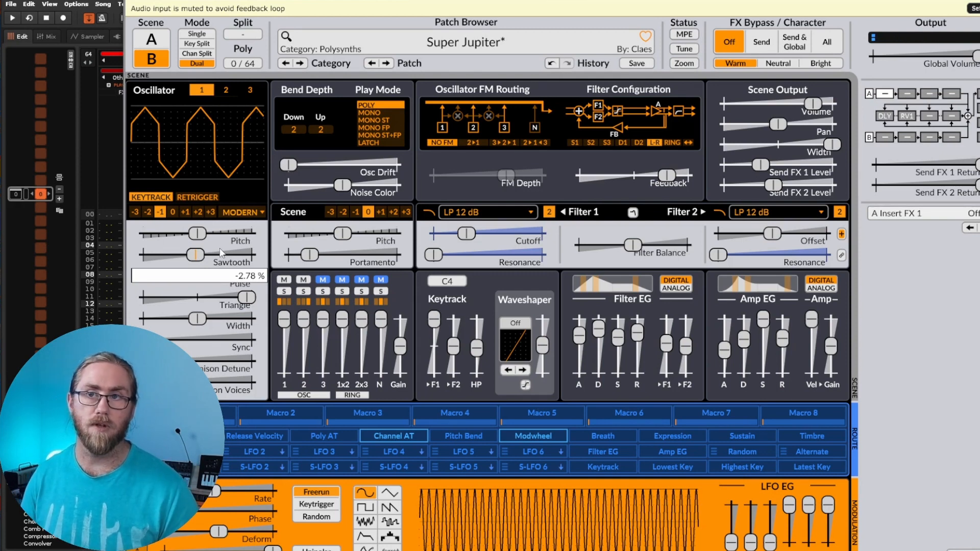
pyautogui.moveTo(197, 254); pyautogui.dragTo(197, 234)
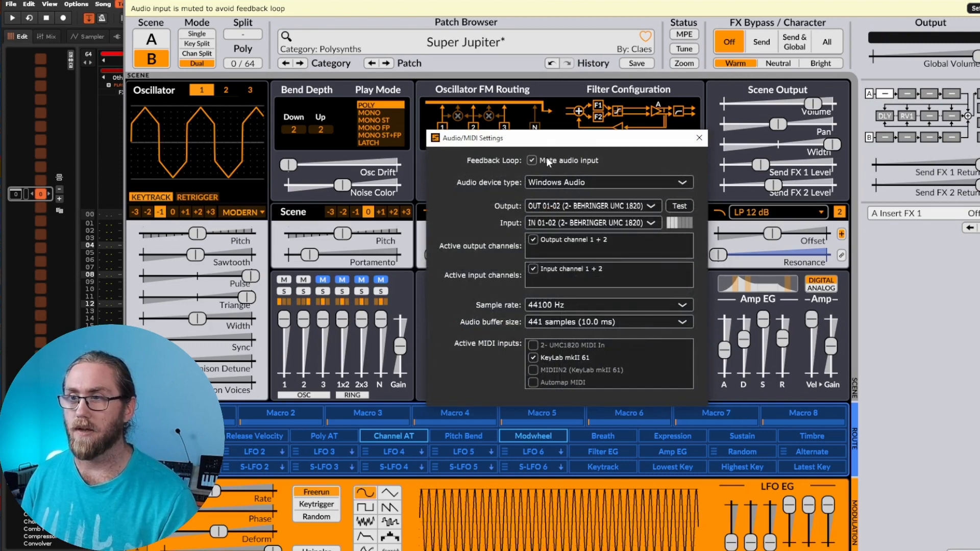
pyautogui.click(532, 160)
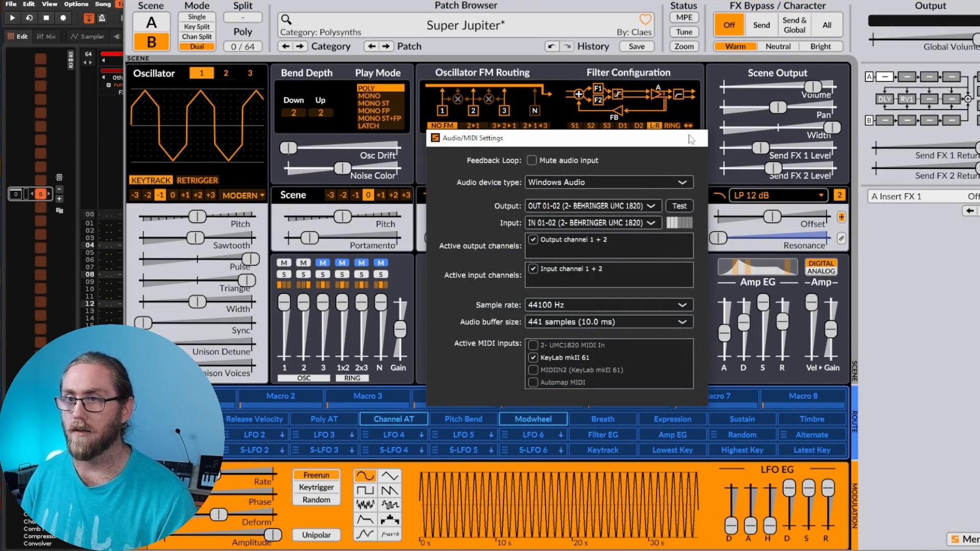
pyautogui.click(244, 195)
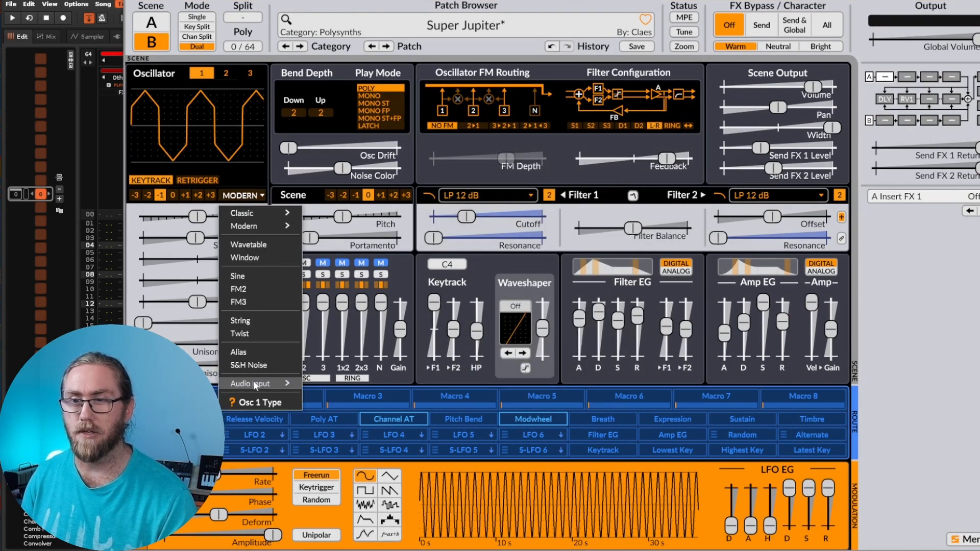